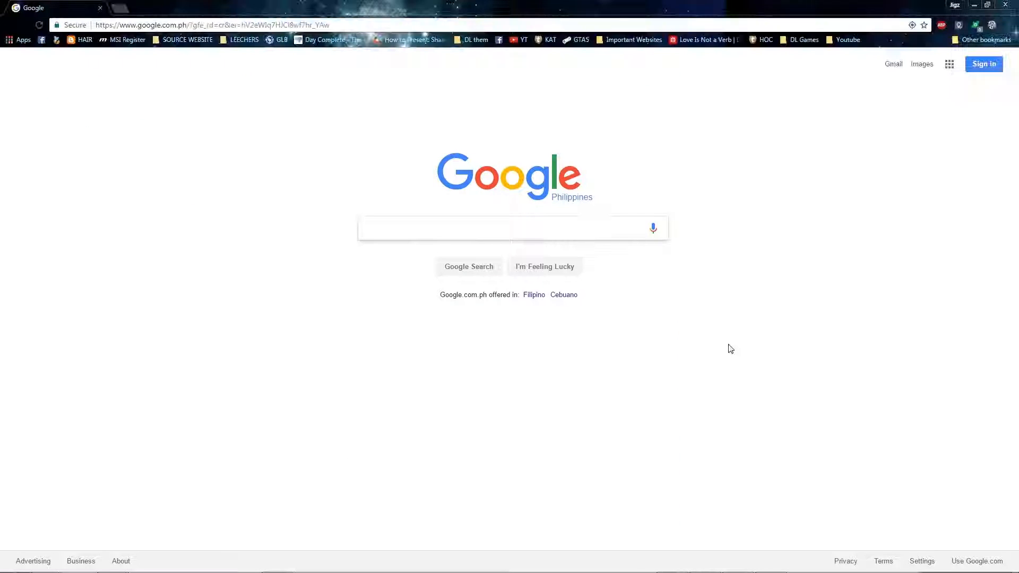
Step: Search Google for 'share it' and open the official ushareit.com site
{"action": "type", "text": "share it"}
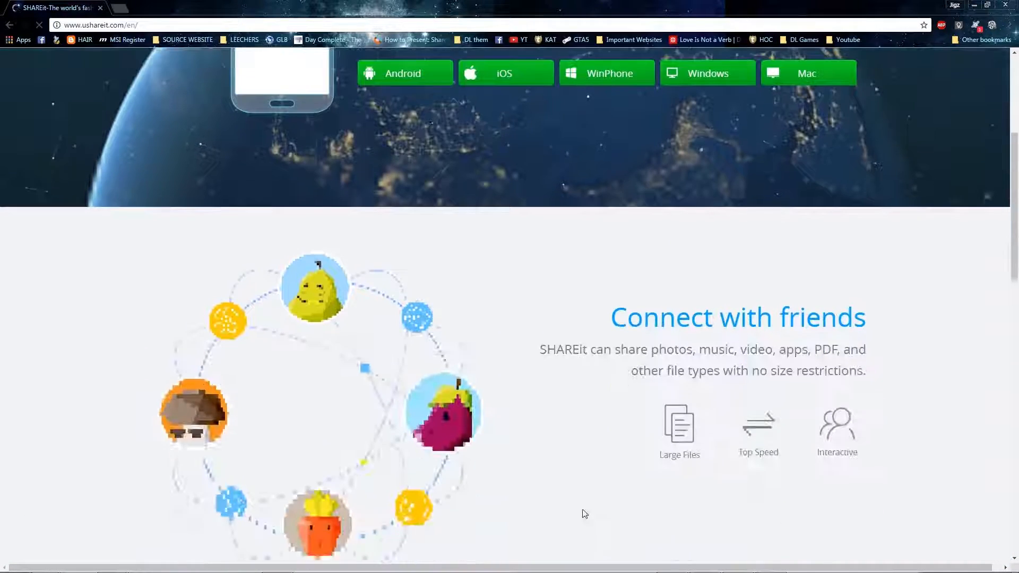
Step: Download the SHAREit Windows installer from ushareit.com and launch it
{"action": "scroll", "scroll_direction": "down", "scroll_amount": 3}
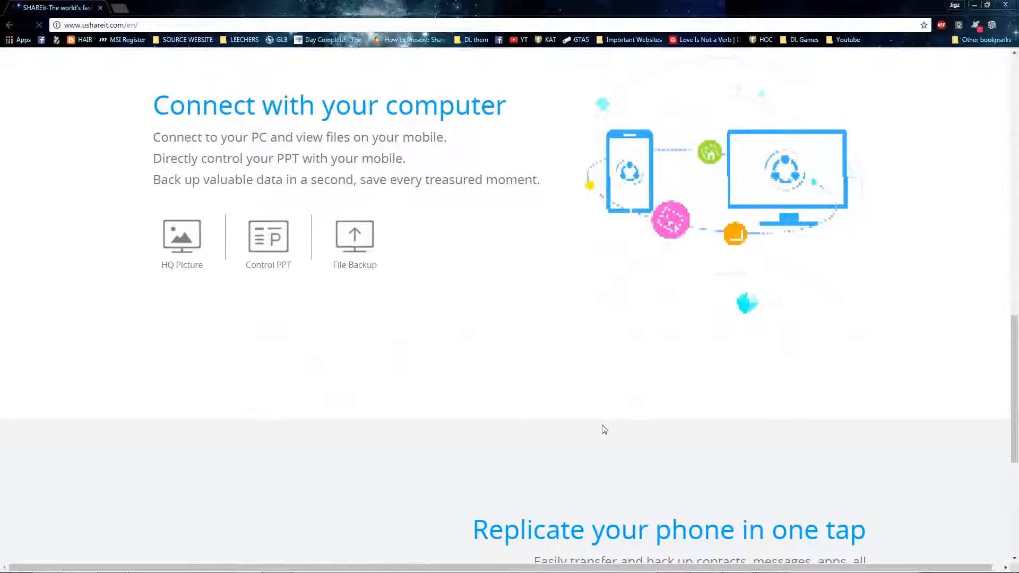
{"action": "scroll", "scroll_direction": "down", "scroll_amount": 3}
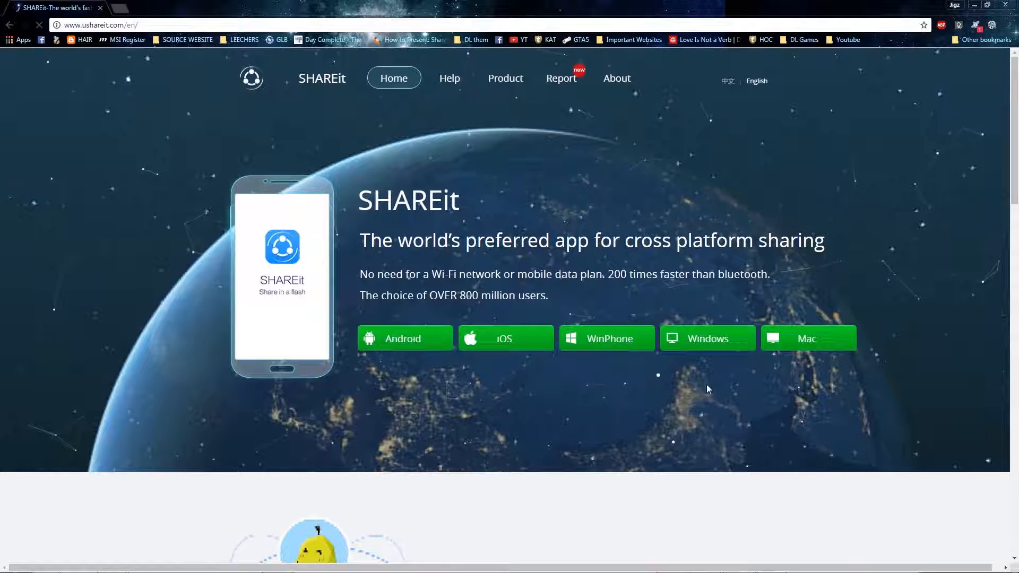
{"action": "left_click", "coordinate": [706, 338]}
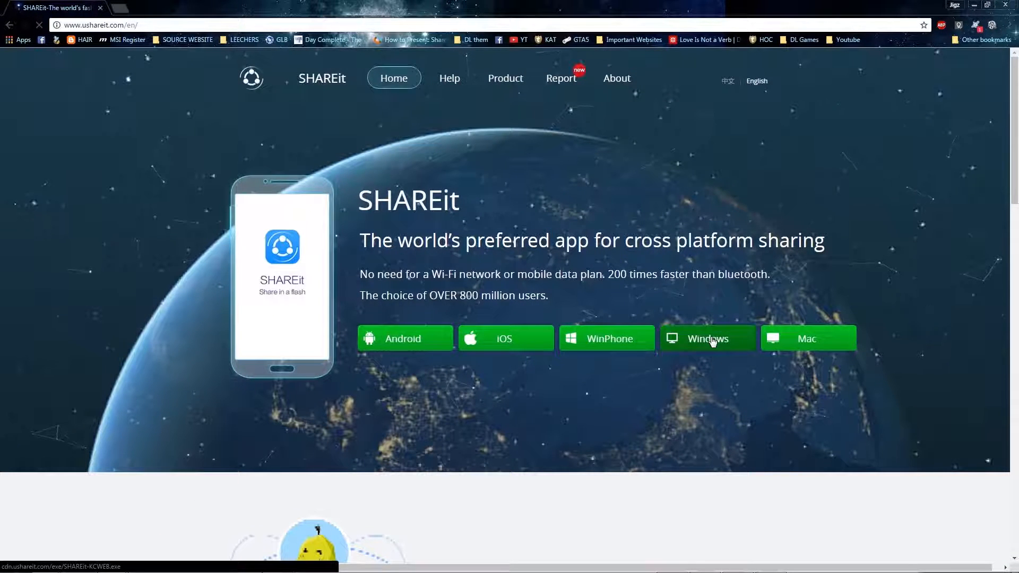
{"action": "left_click", "coordinate": [706, 338]}
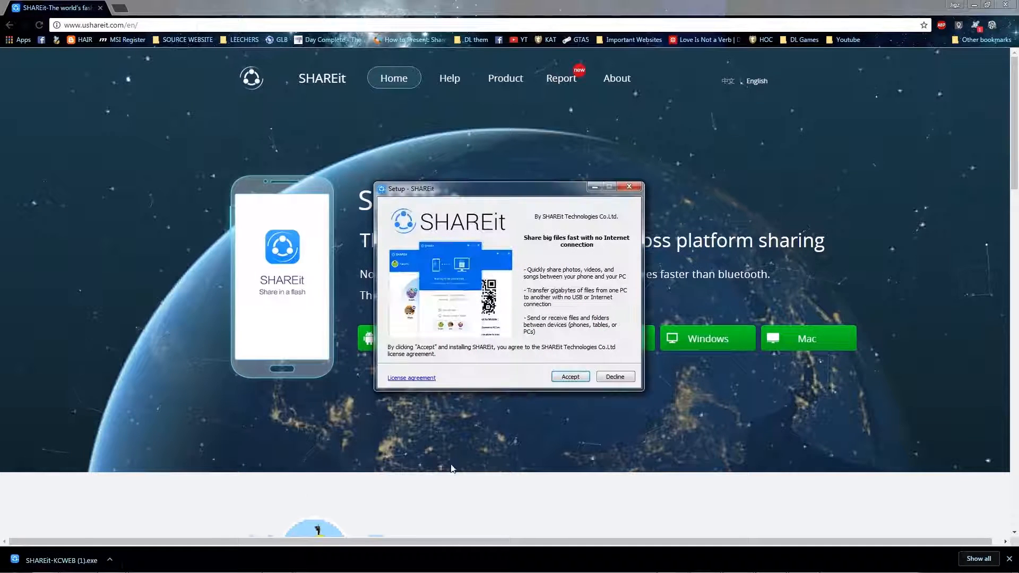
Step: Accept the SHAREit license and install with 'Create a desktop shortcut' kept checked
{"action": "left_click", "coordinate": [569, 376]}
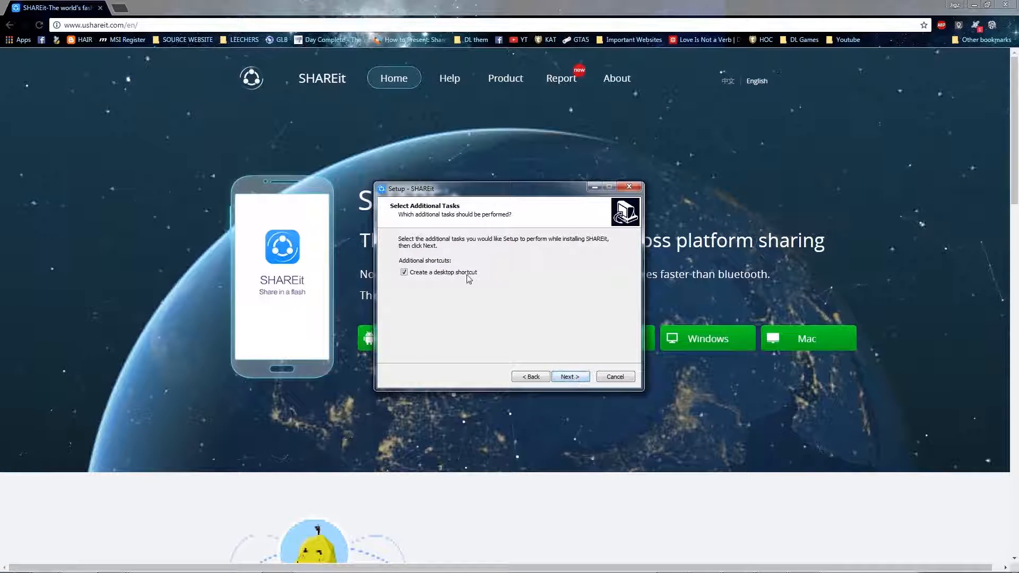
{"action": "left_click", "coordinate": [569, 377]}
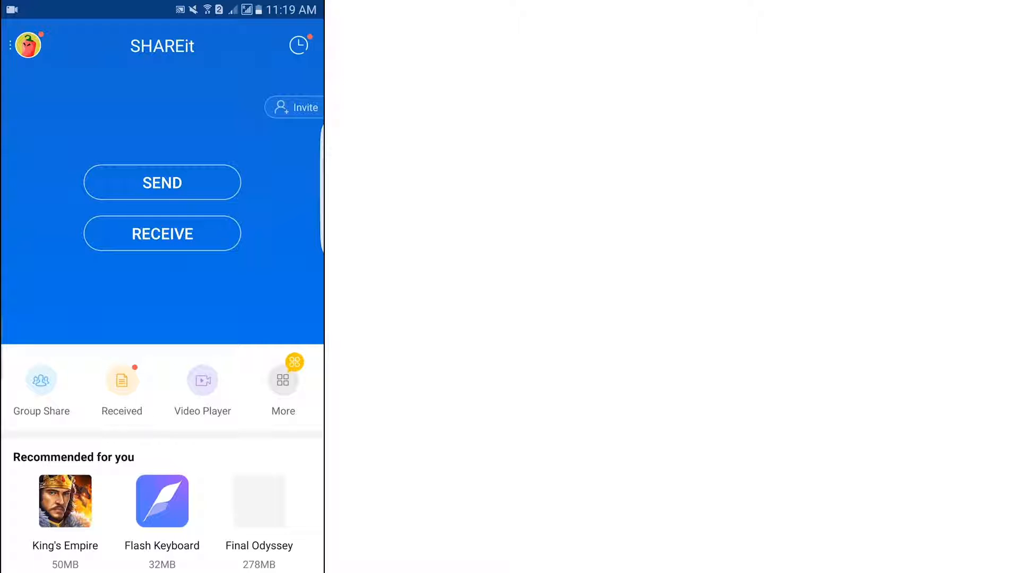
Step: On the phone, use More > Connect PC and select the detected PC avatar
{"action": "left_click", "coordinate": [283, 383]}
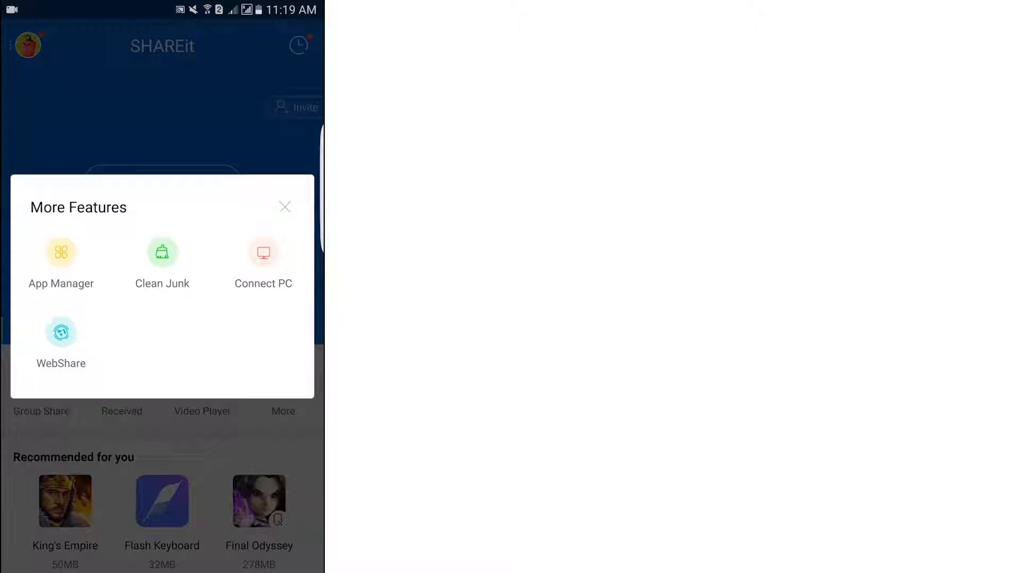
{"action": "left_click", "coordinate": [263, 263]}
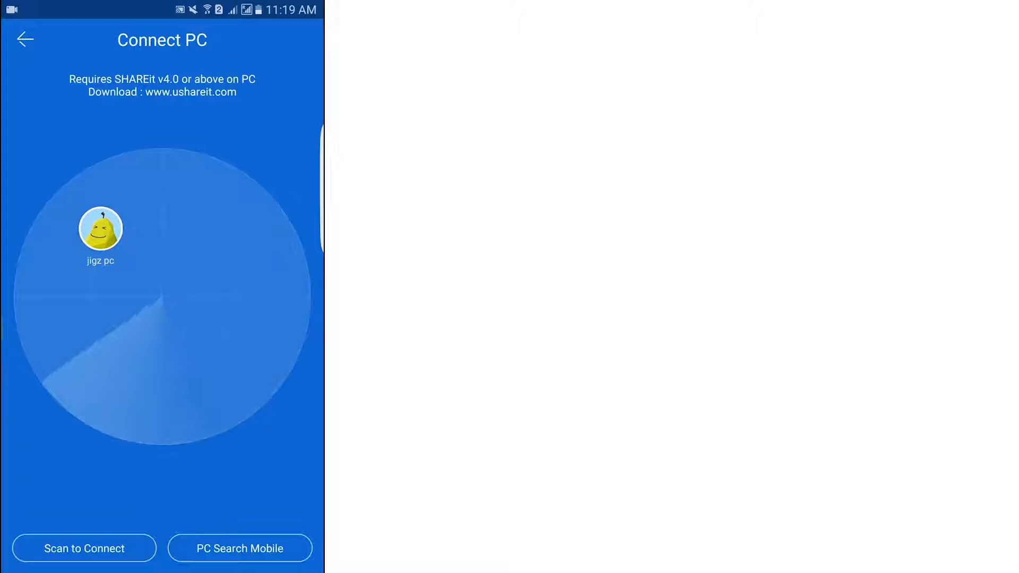
{"action": "left_click", "coordinate": [101, 228]}
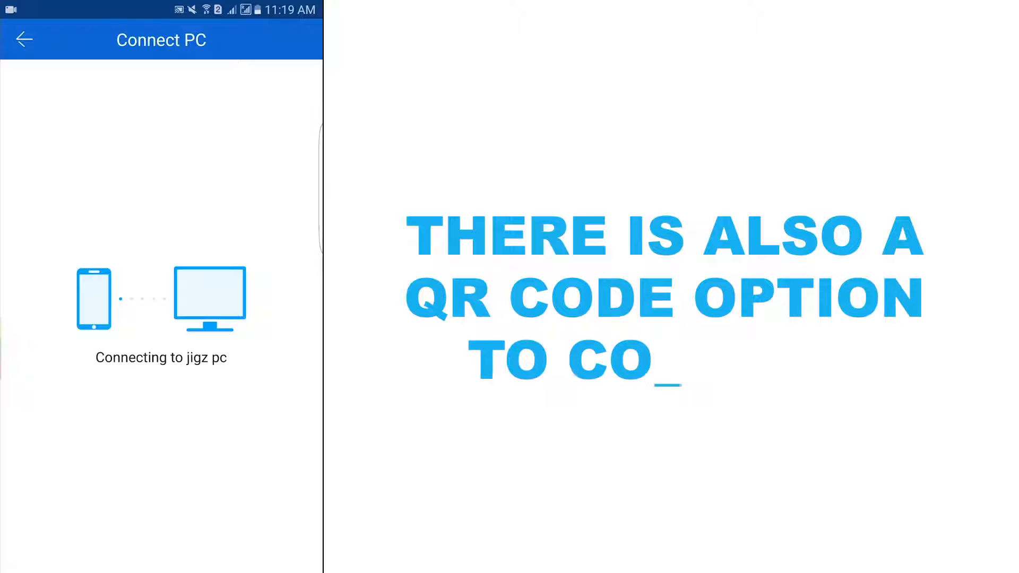
{"action": "type", "text": "NNECT"}
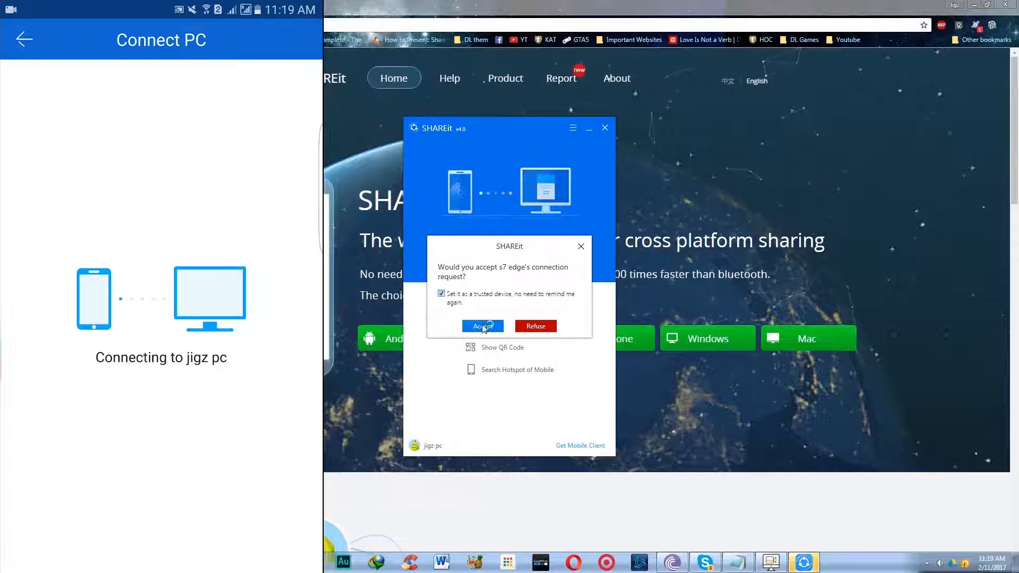
Step: Accept the phone connection on the PC and send video 20170211_100804.mp4 from Videos
{"action": "left_click", "coordinate": [482, 325]}
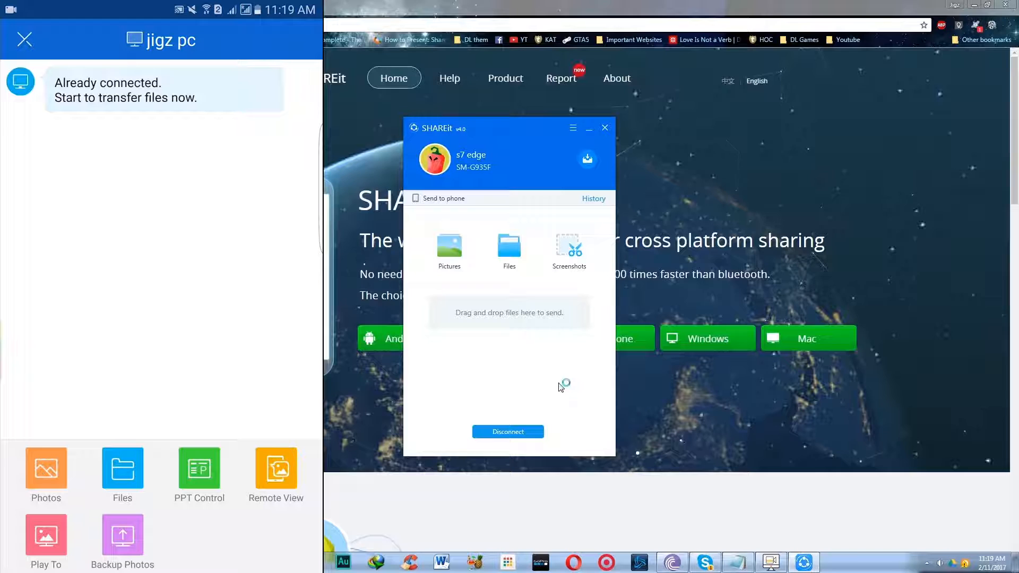
{"action": "left_click", "coordinate": [46, 474]}
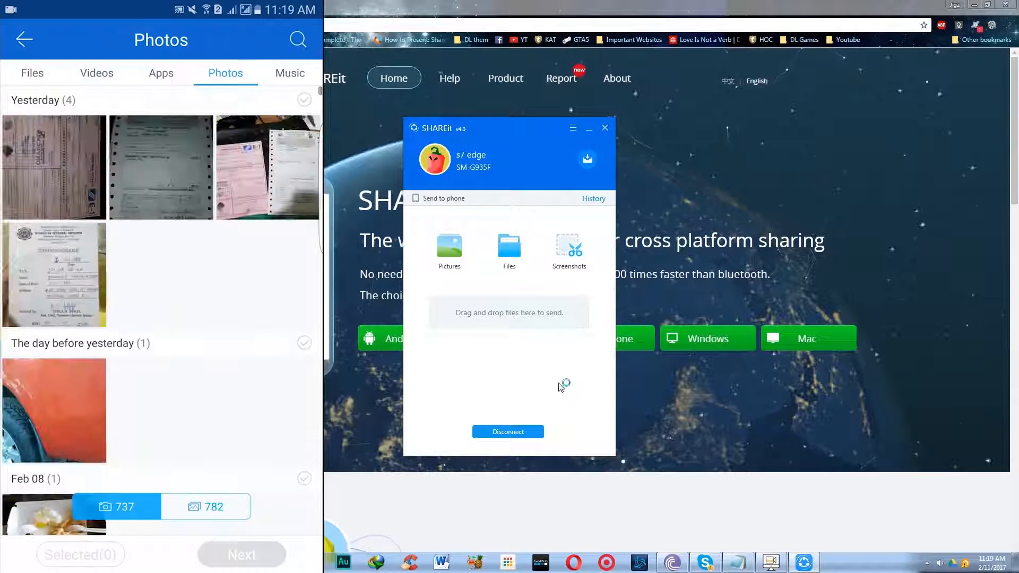
{"action": "left_click", "coordinate": [96, 73]}
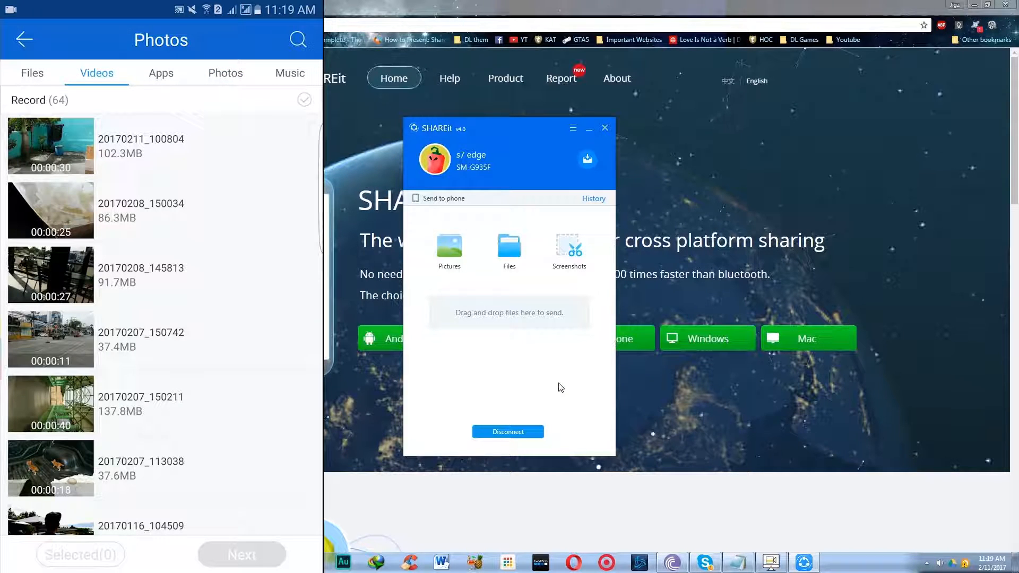
{"action": "left_click", "coordinate": [592, 198]}
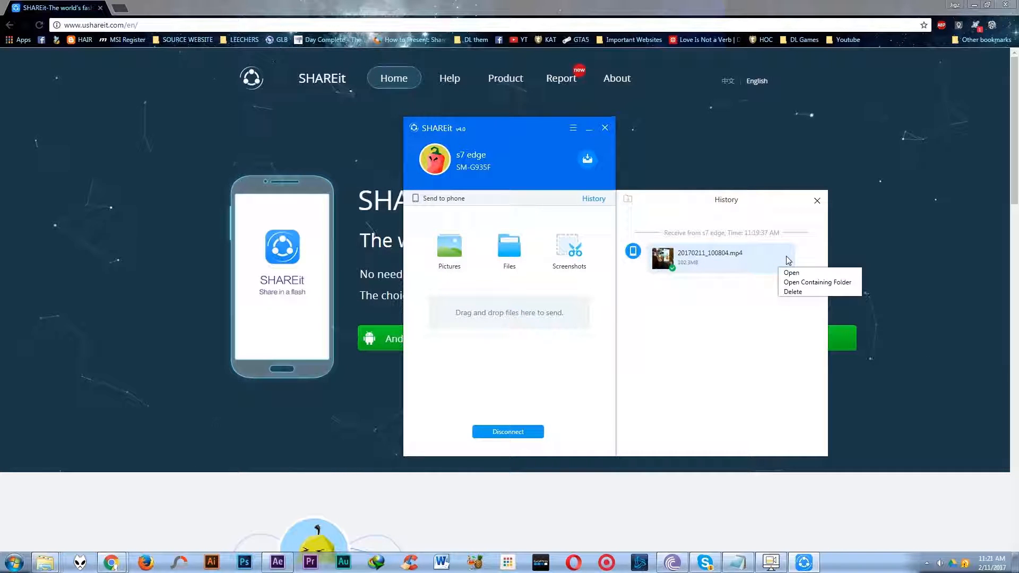
{"action": "left_click", "coordinate": [817, 282]}
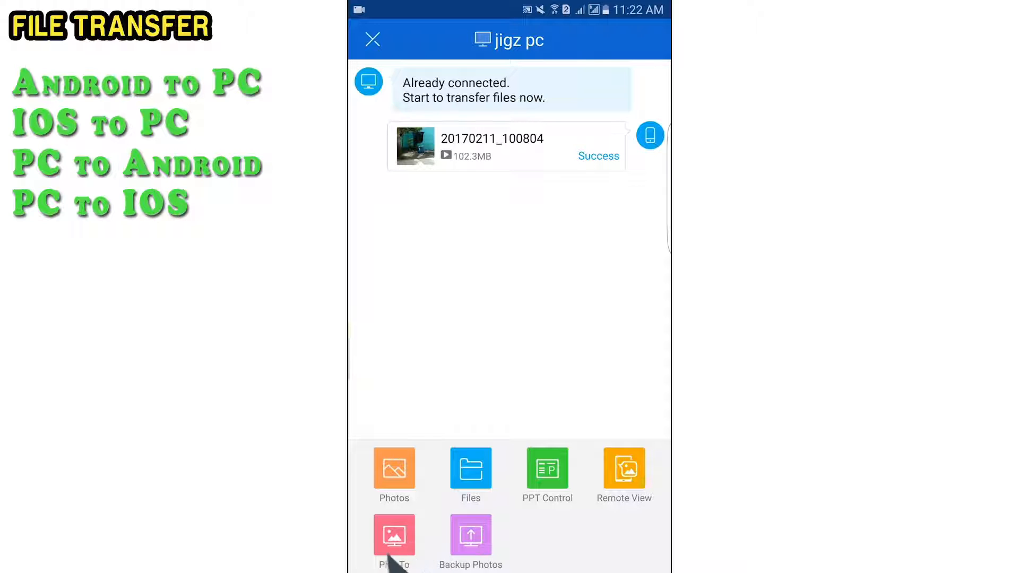
{"action": "mouse_move", "coordinate": [409, 542]}
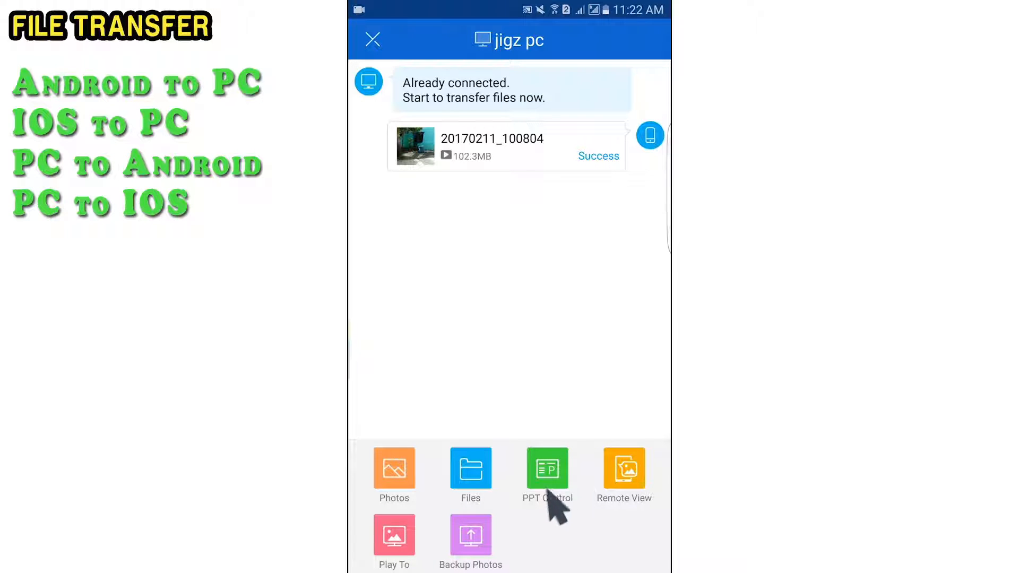
{"action": "mouse_move", "coordinate": [581, 474]}
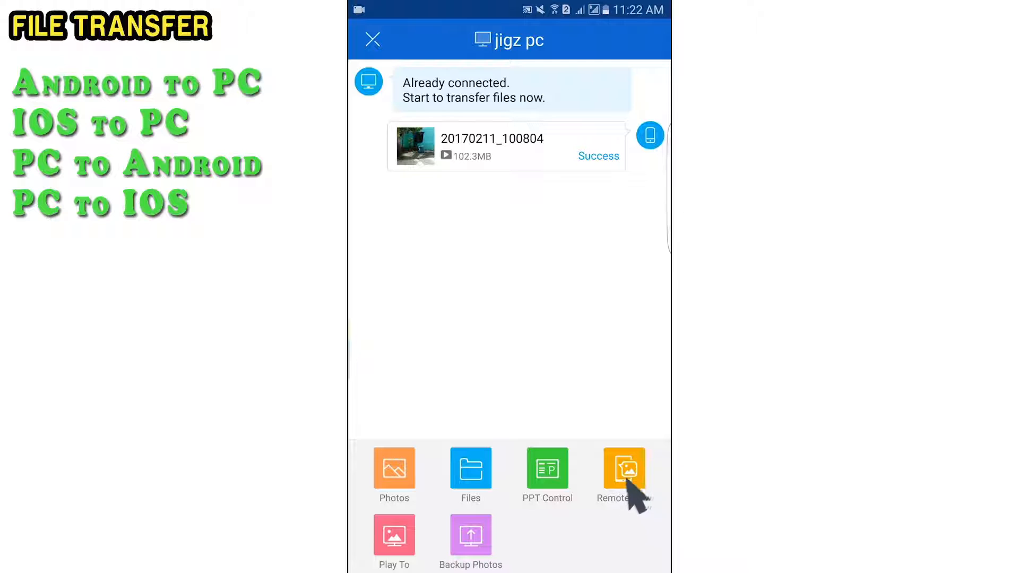
{"action": "mouse_move", "coordinate": [633, 501]}
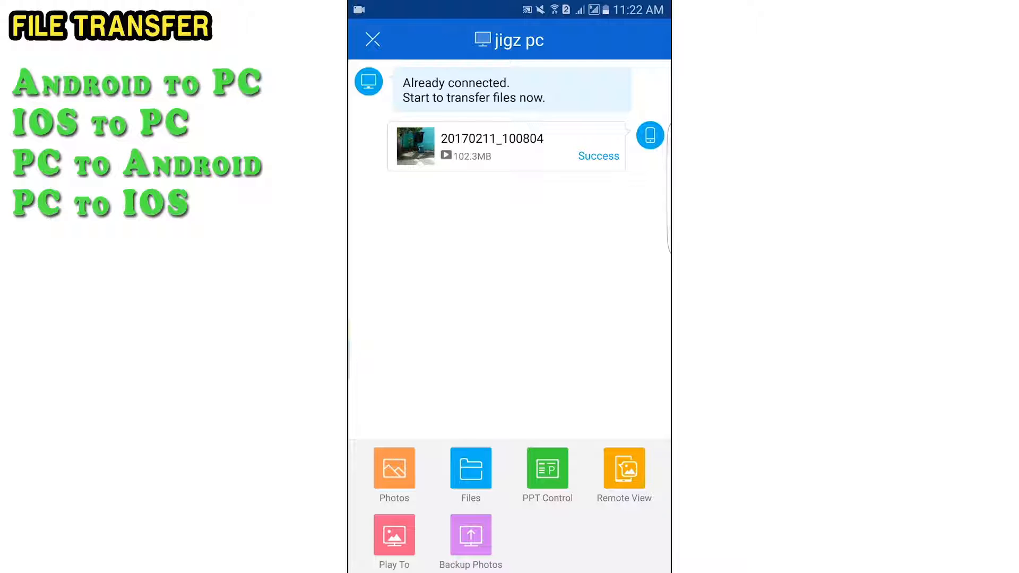